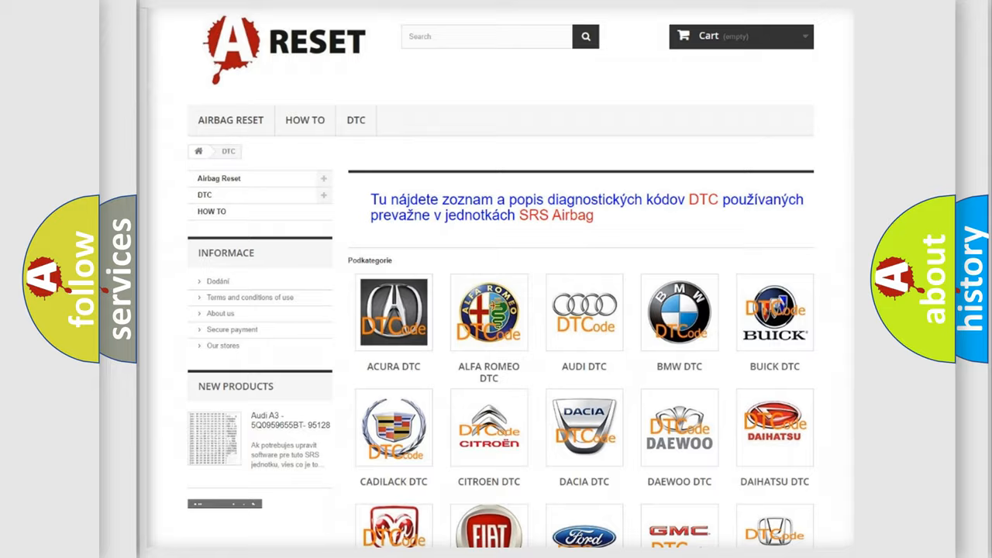
- Open the Chevrolet DTC tile to view its diagnostic trouble code list
scroll("down", 3)
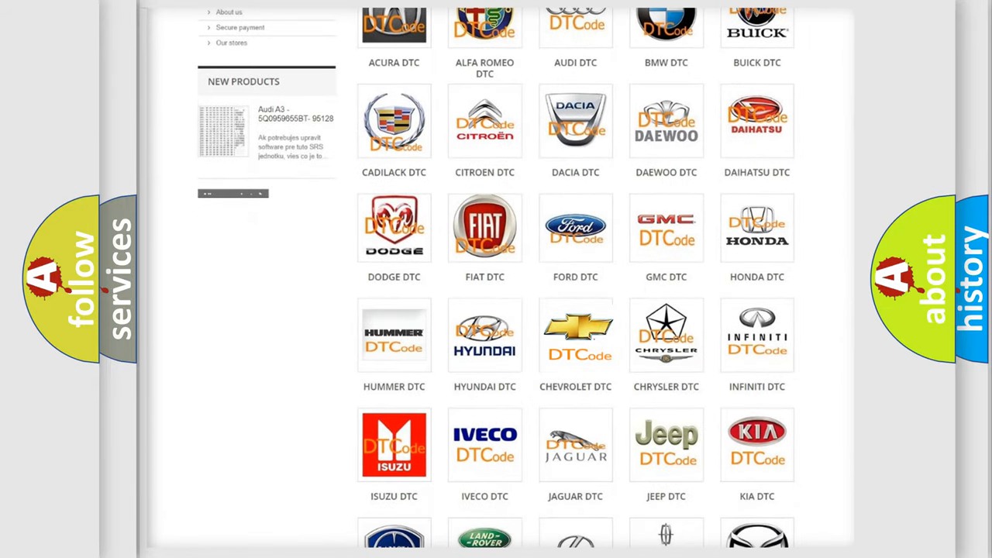
left_click(575, 335)
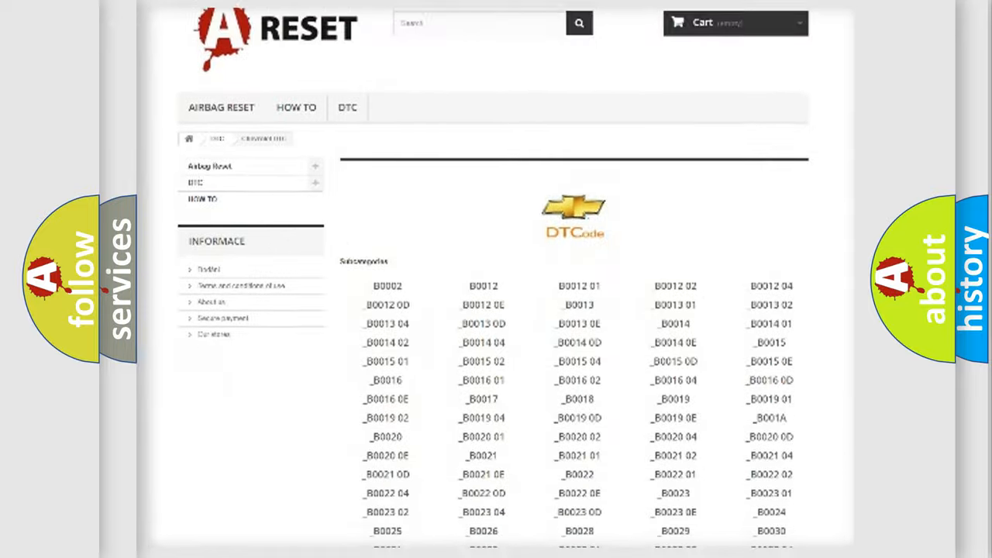